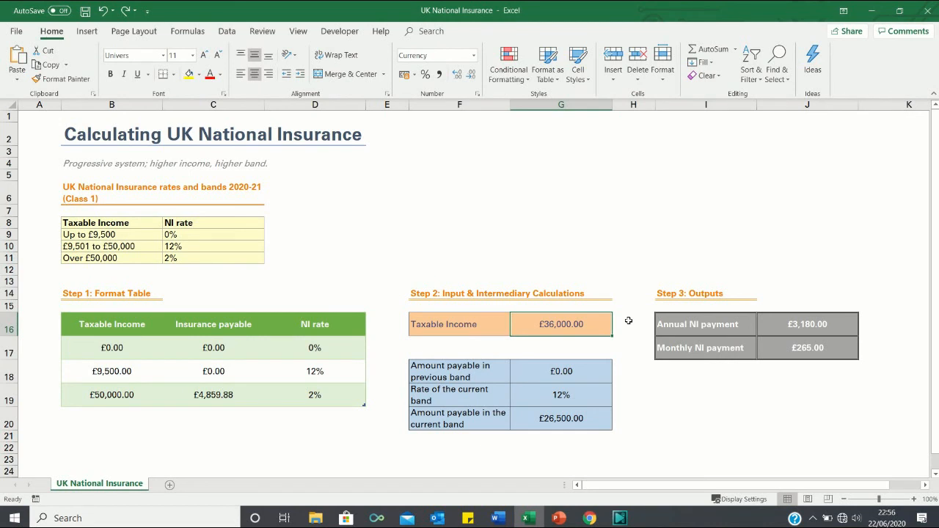
mouse_move(393, 276)
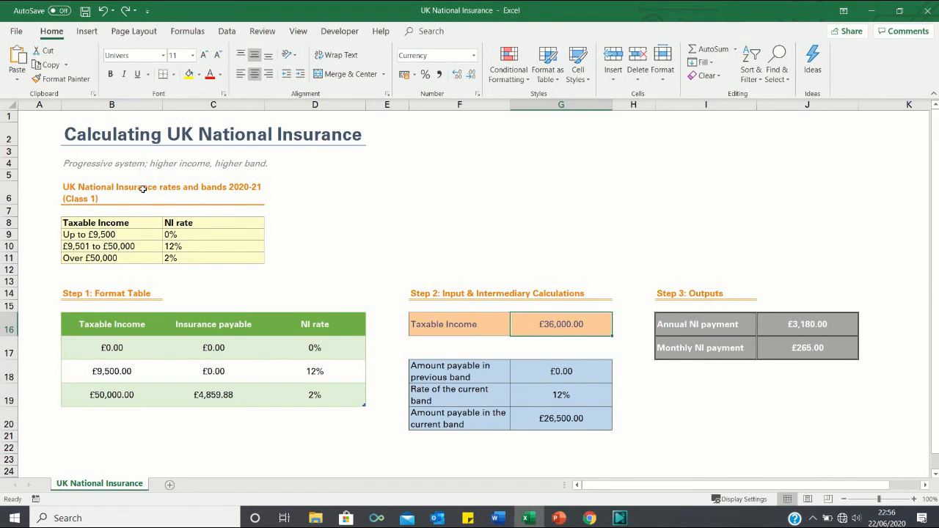
mouse_move(123, 203)
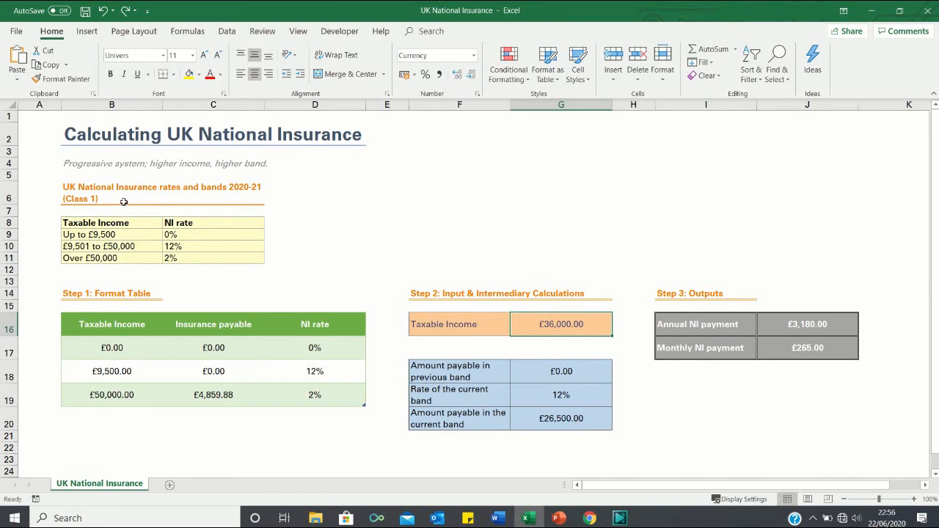
mouse_move(140, 203)
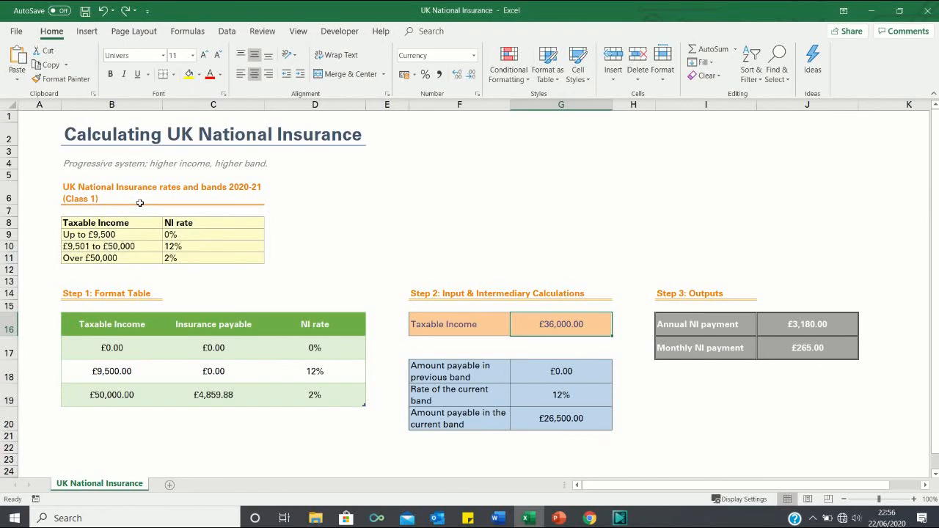
mouse_move(155, 209)
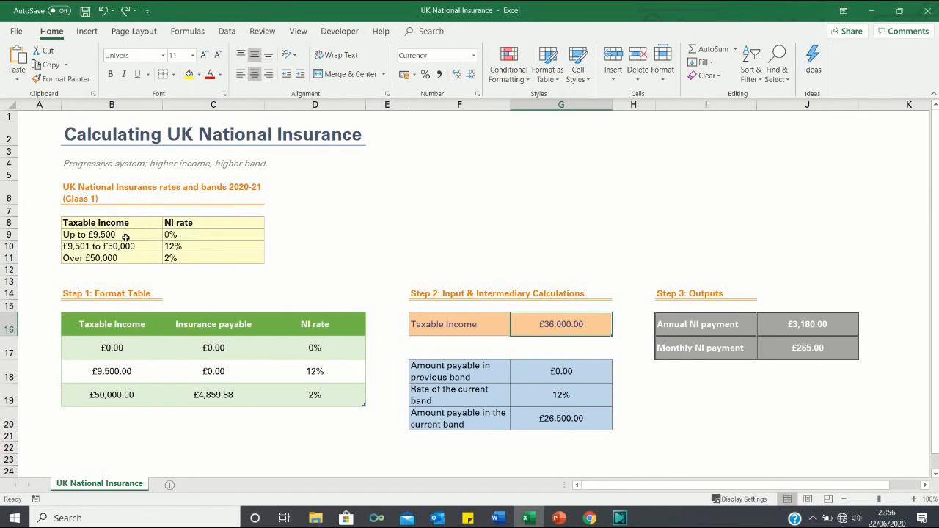
mouse_move(147, 238)
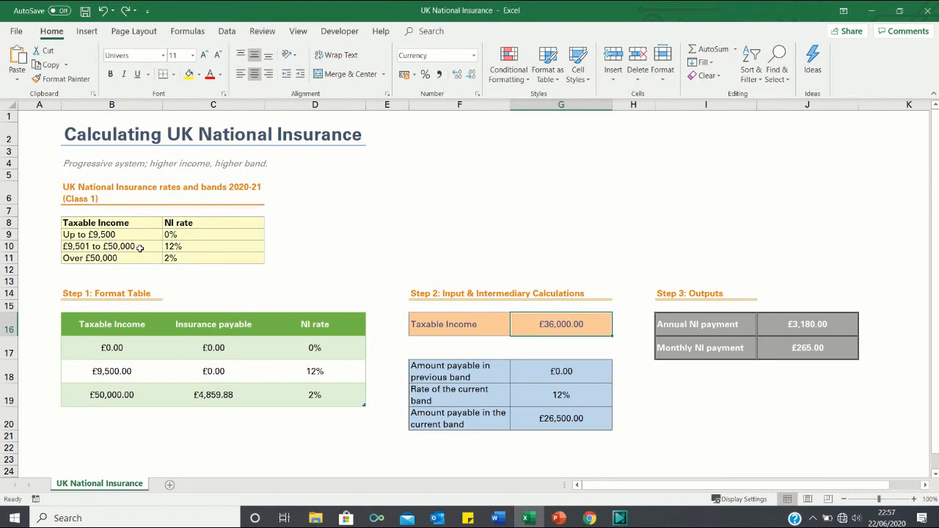
mouse_move(176, 259)
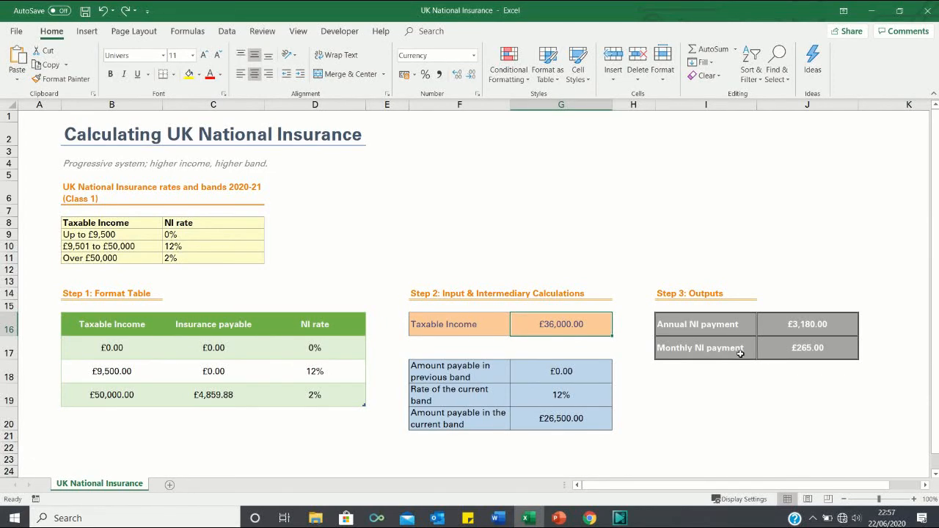
mouse_move(599, 343)
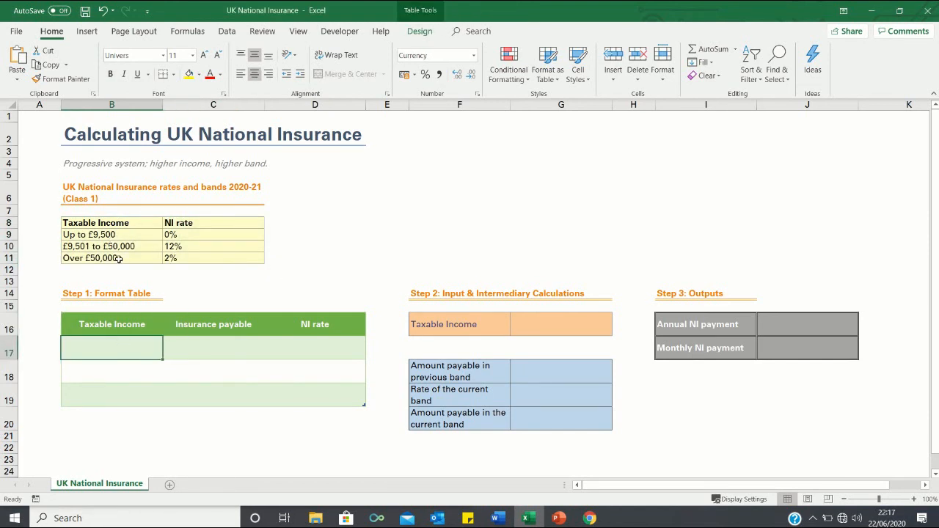
Enter the band thresholds £9,500 and £50,000, then the NI rates 0%, 12% and 2%
type("950")
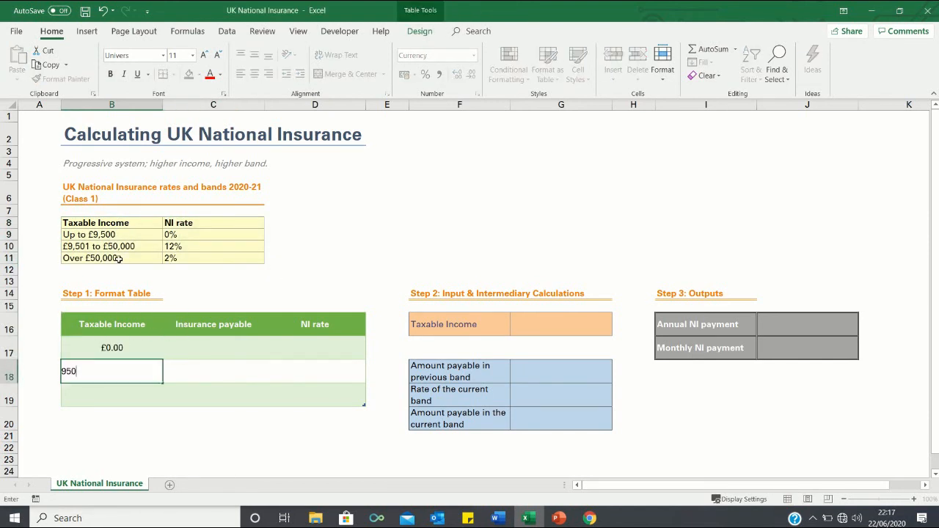
type("5000")
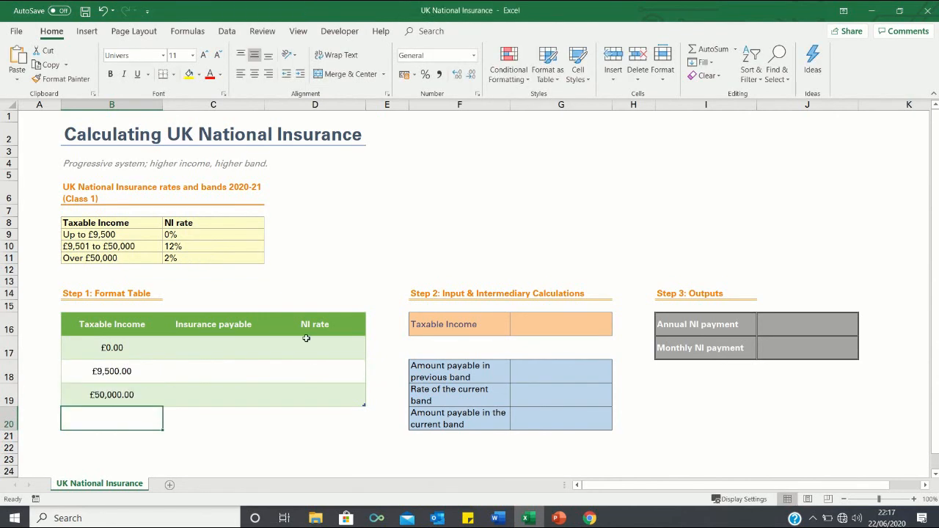
left_click(314, 347)
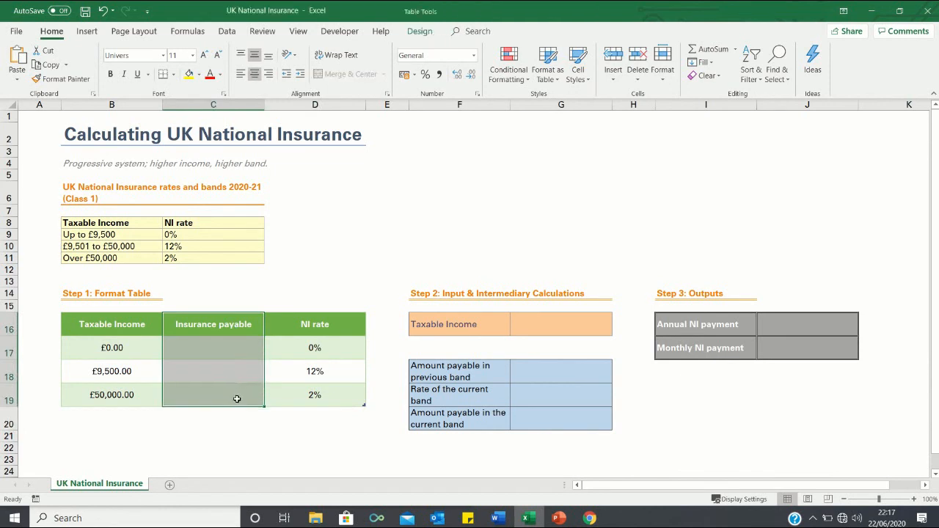
mouse_move(422, 379)
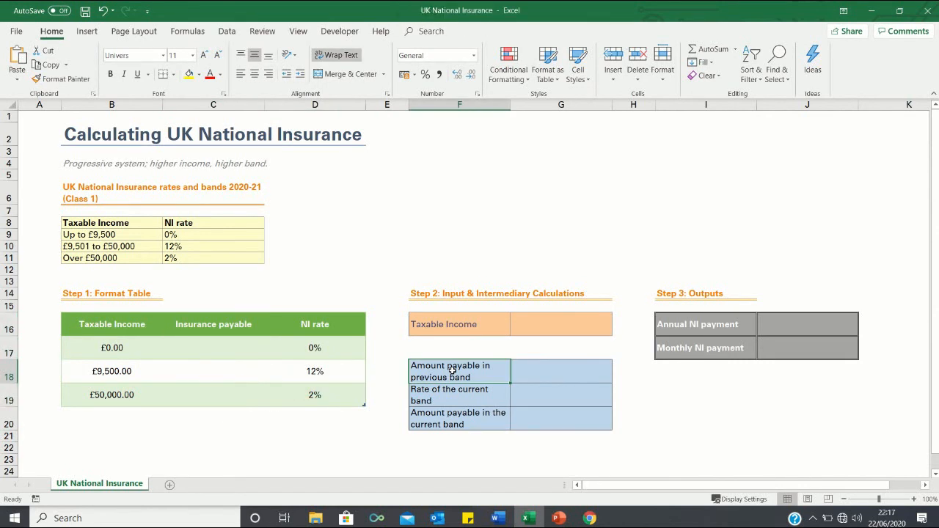
Enter £0.00 insurance payable for the first two bands
left_click(212, 346)
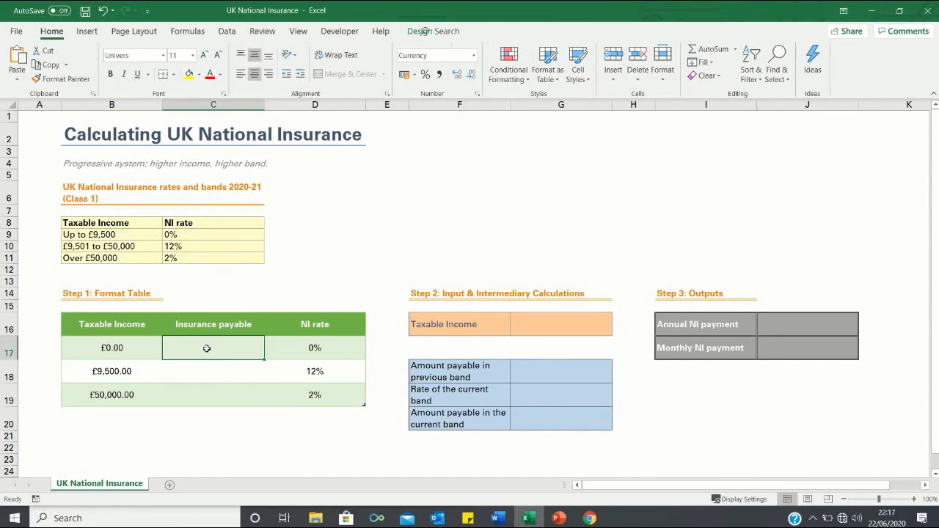
type("0.00")
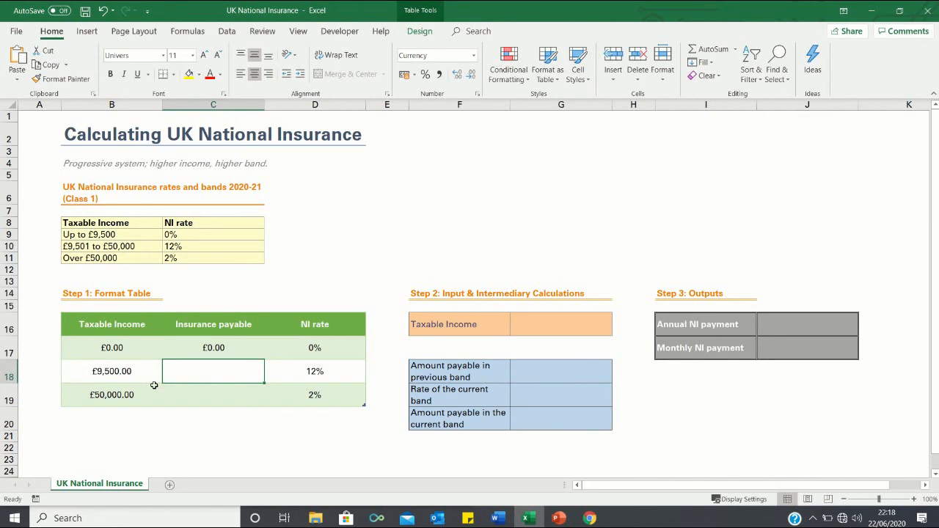
left_click(213, 395)
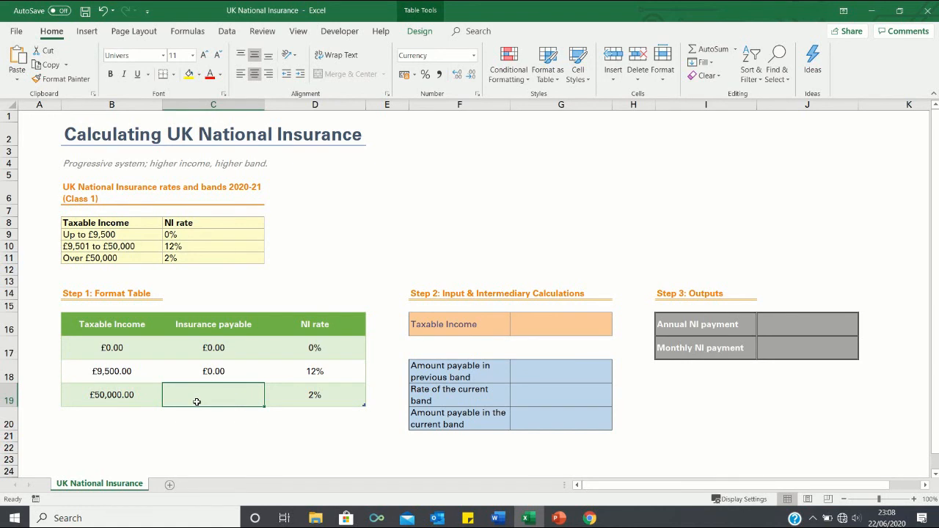
Build the cumulative formula giving £4,859.88 insurance payable for the £50,000 band
type("=C18")
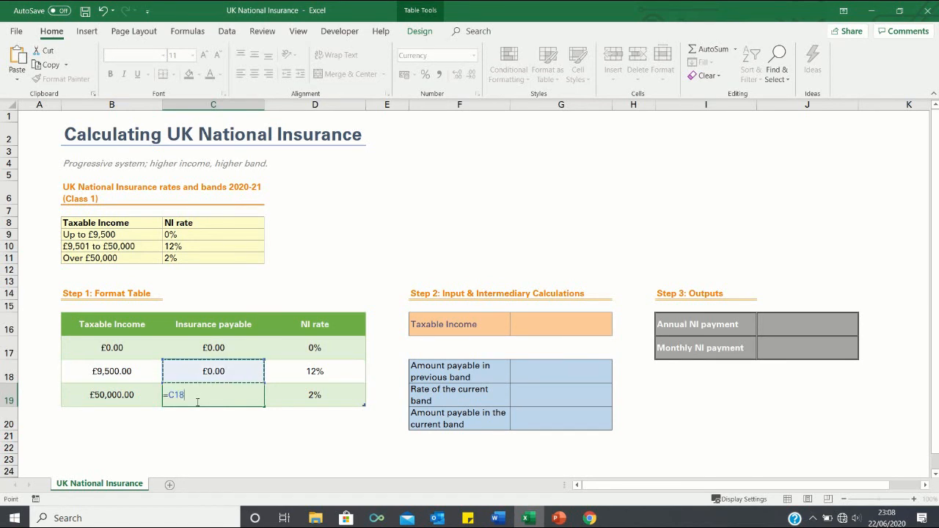
type("+")
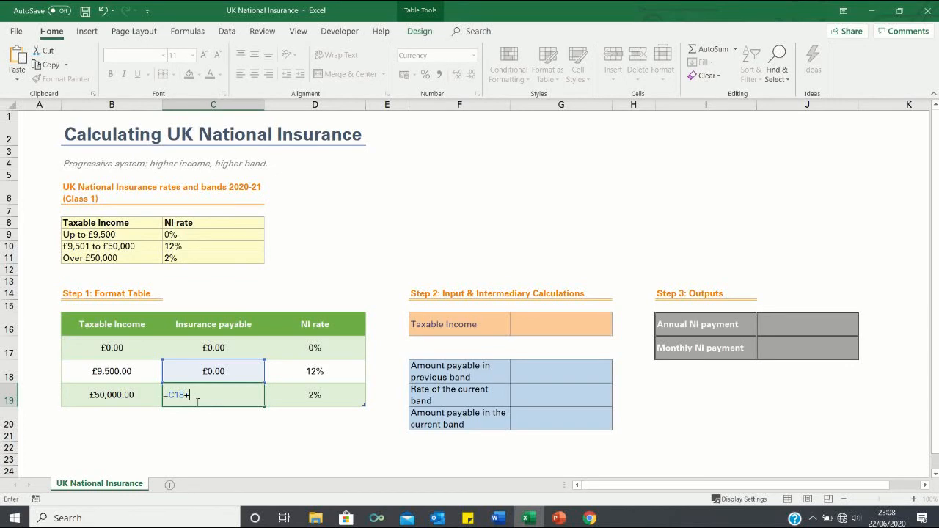
type("([@[Taxable Income]]-")
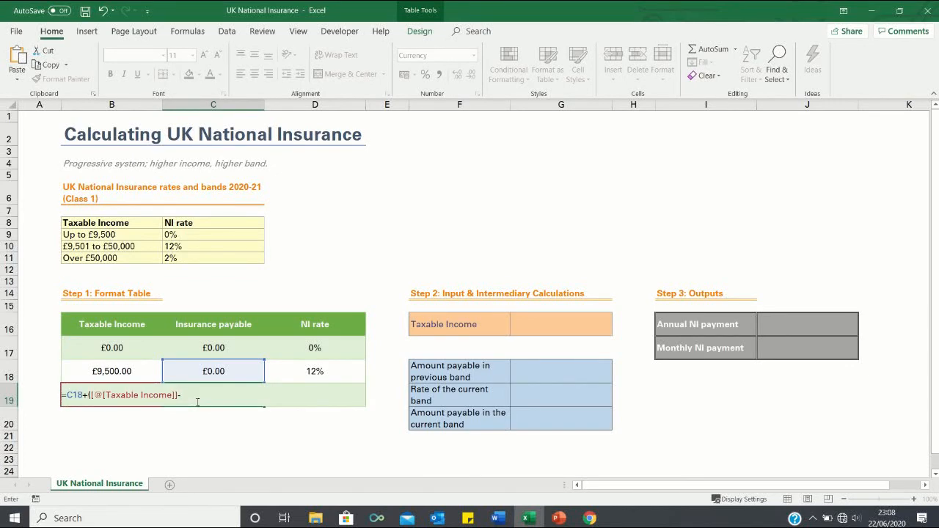
left_click(111, 370)
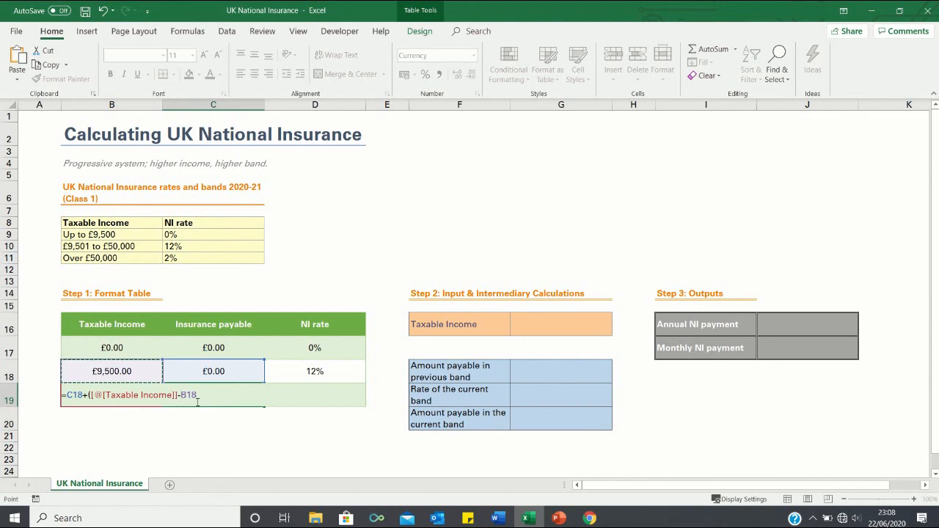
type("-1")
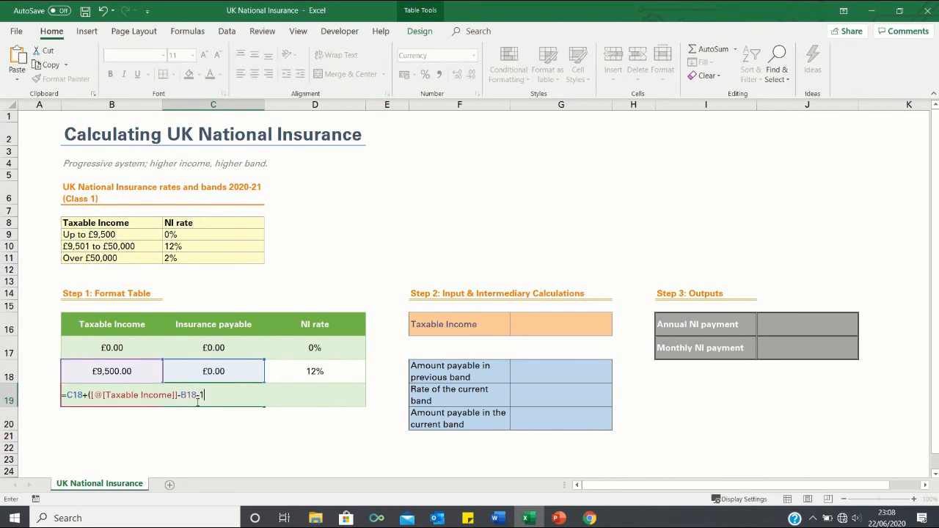
type(")")
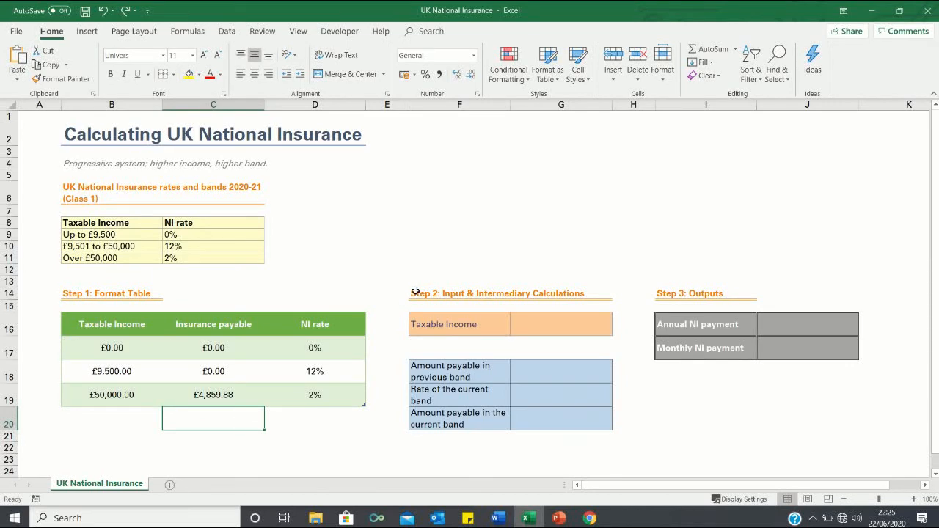
Enter a test taxable income of £36,000 in G16
left_click(458, 293)
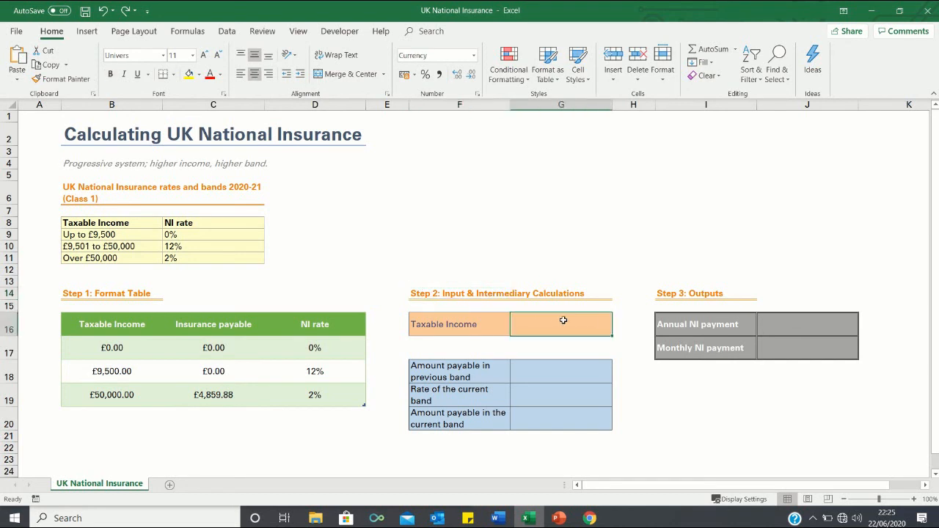
type("360000.00")
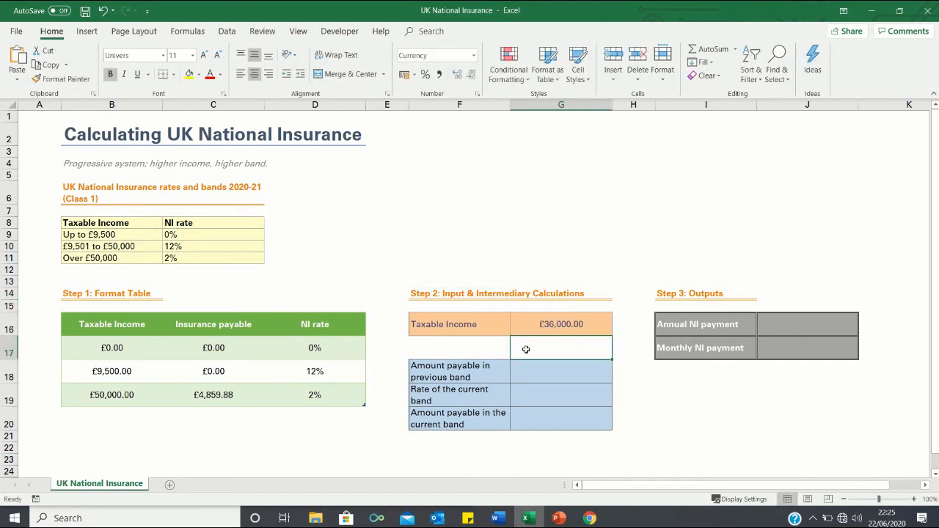
left_click(458, 371)
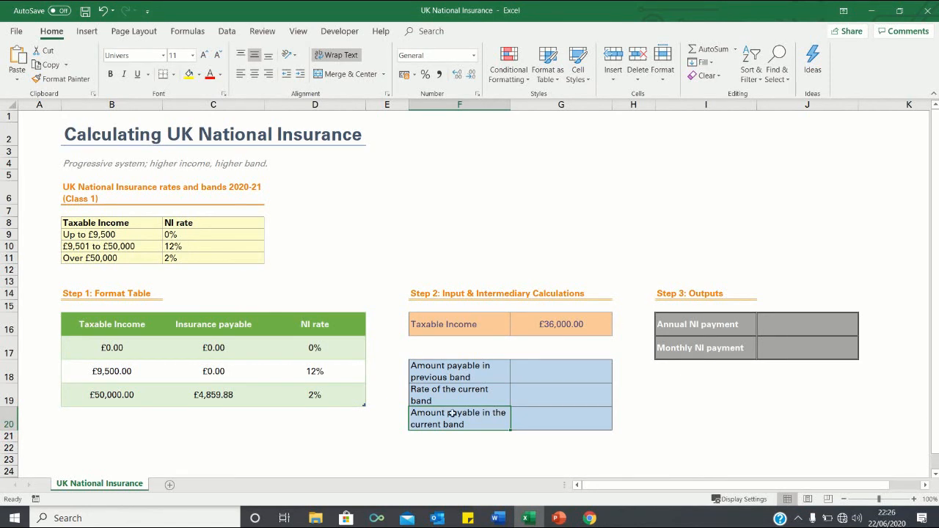
left_click(458, 371)
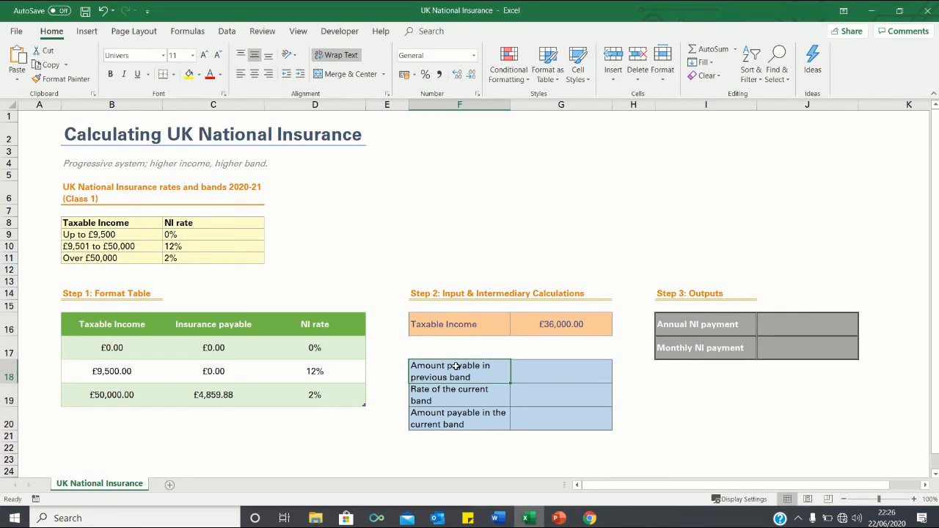
Enter =VLOOKUP(G16,Table3,2,TRUE) for the previous-band amount, returning £0.00
left_click(560, 324)
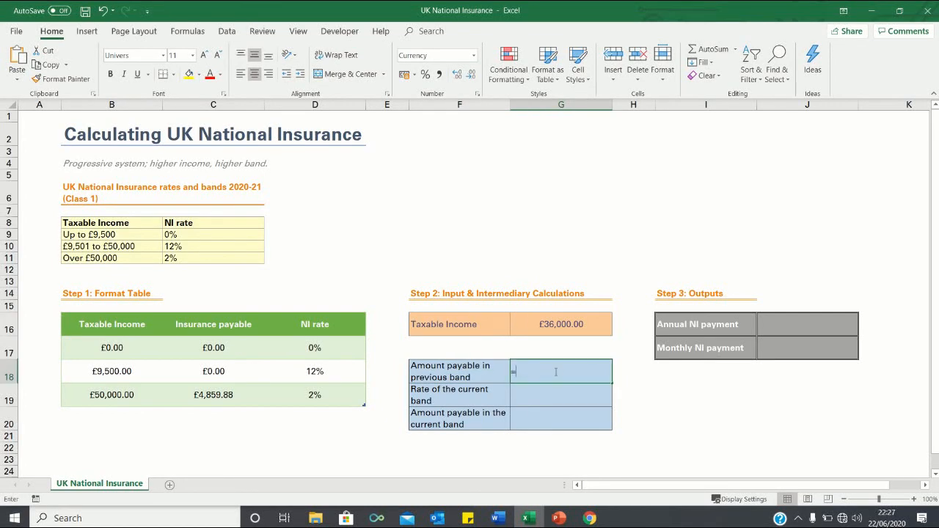
type("=vlookup(")
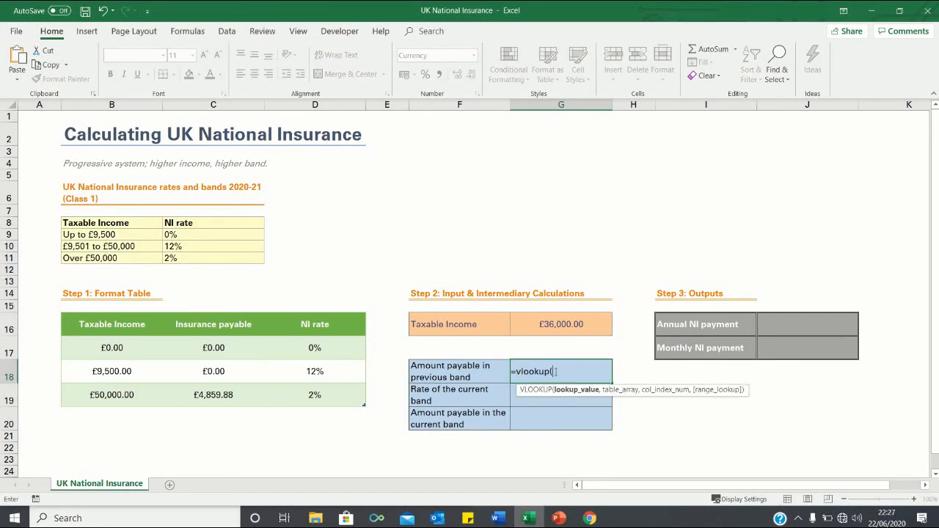
left_click(560, 325)
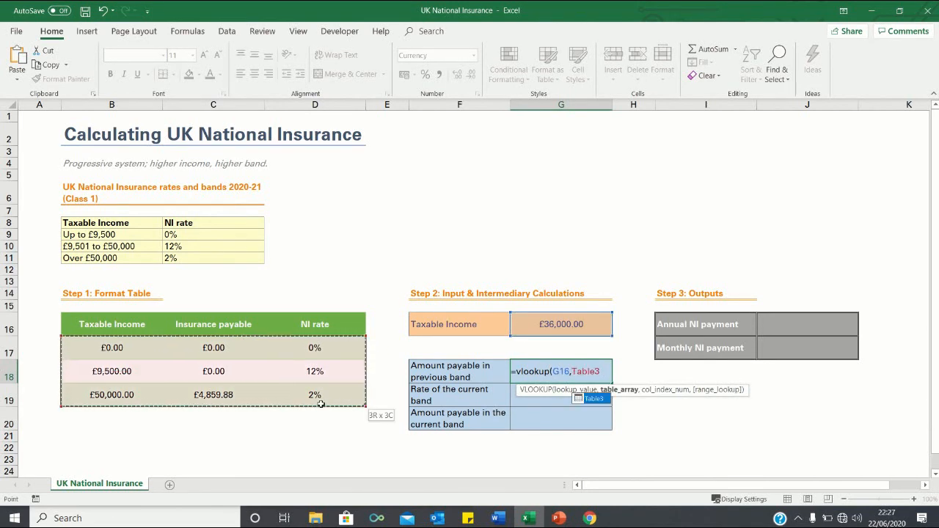
type(",2")
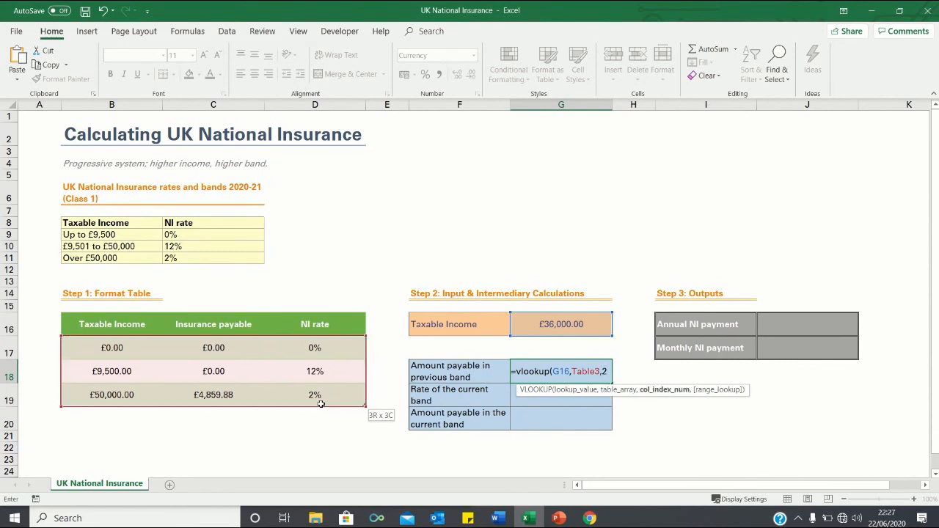
mouse_move(223, 322)
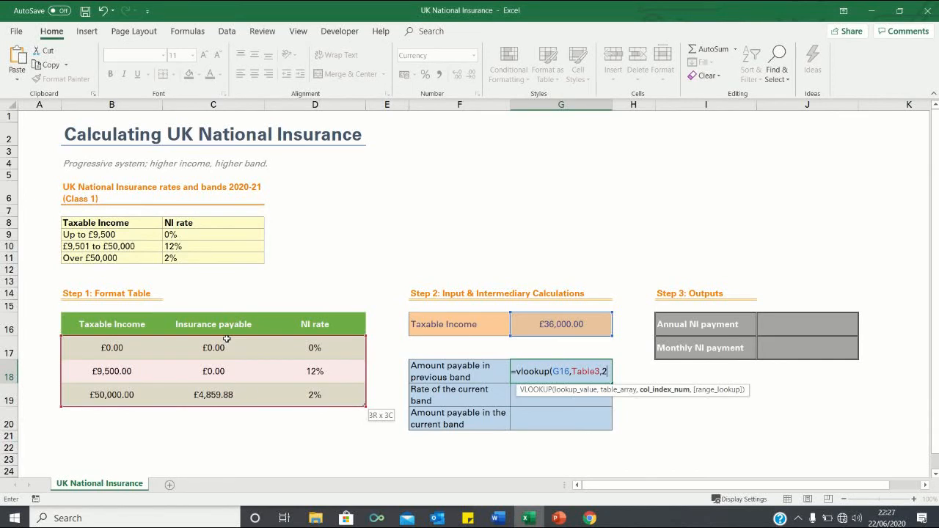
type(",true")
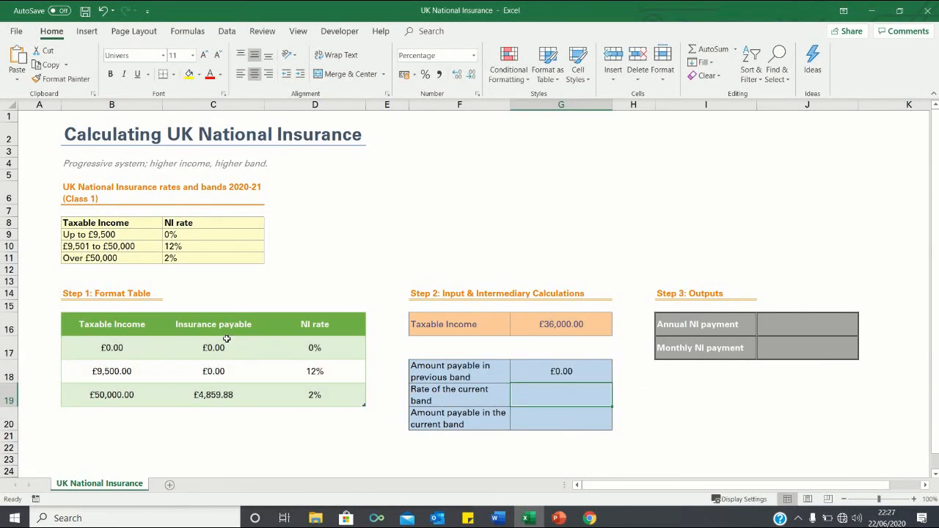
left_click(561, 324)
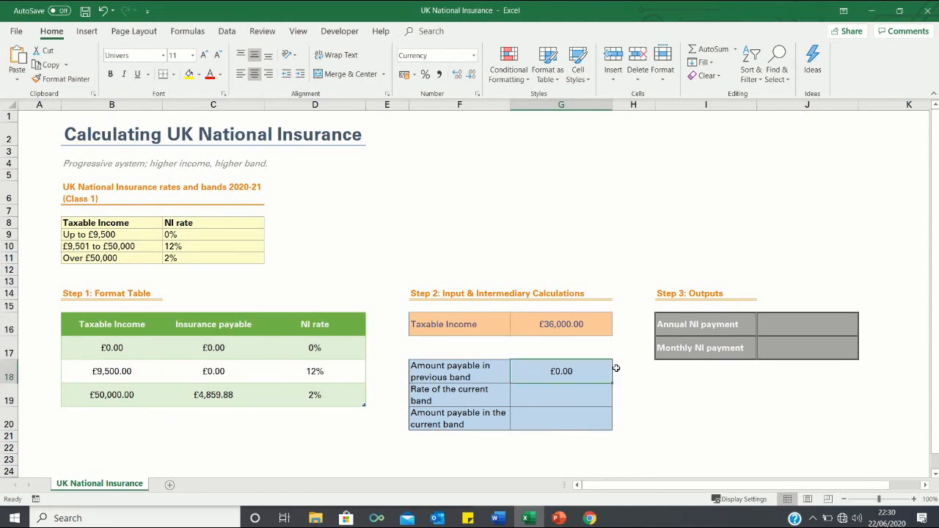
Enter =VLOOKUP(G16,Table3,3,TRUE) in G19 for the current band rate, returning 12%
left_click(561, 394)
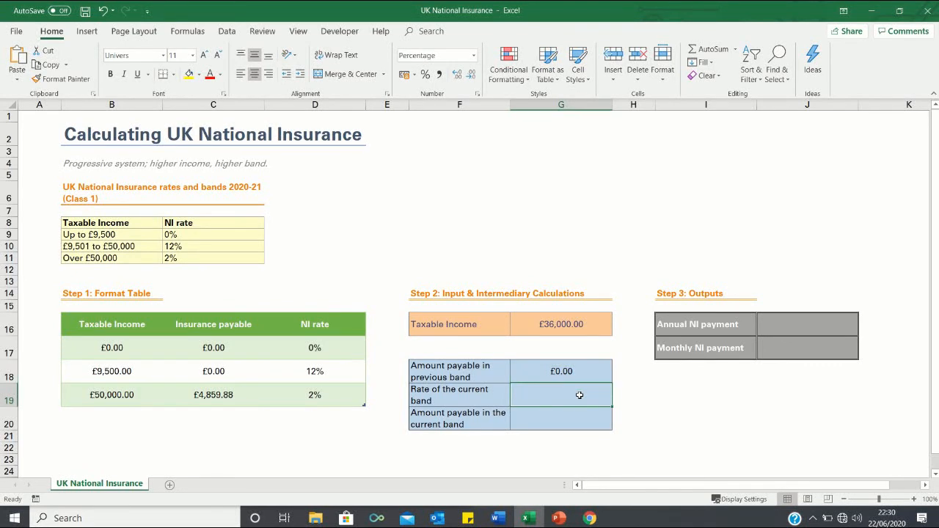
type("=vlookup(")
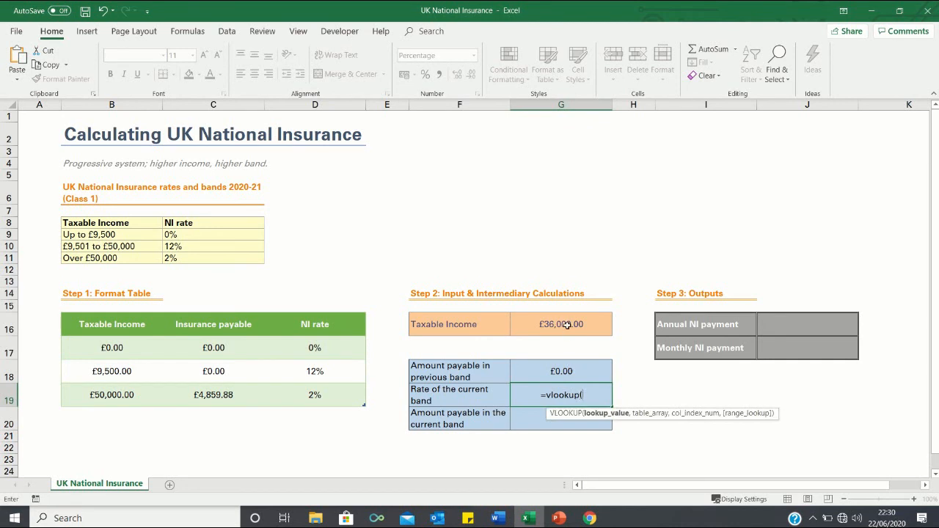
left_click(560, 324)
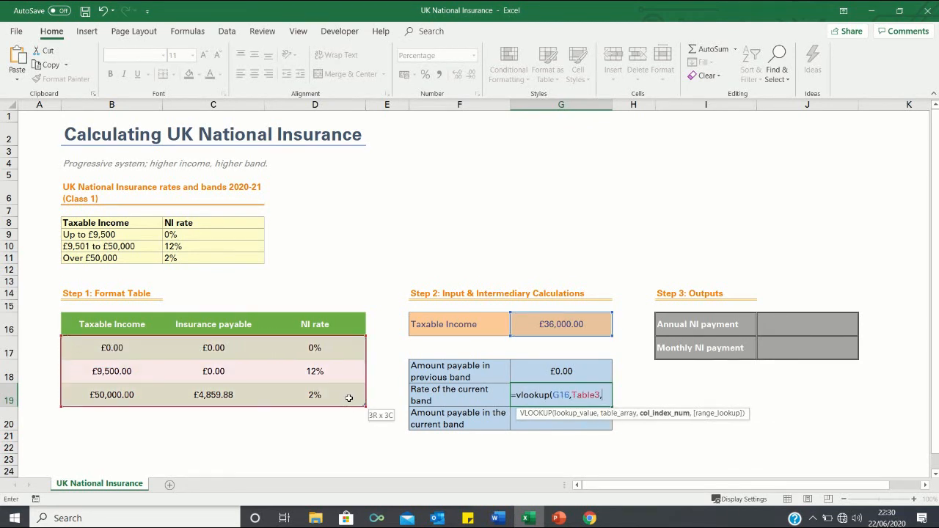
type("3")
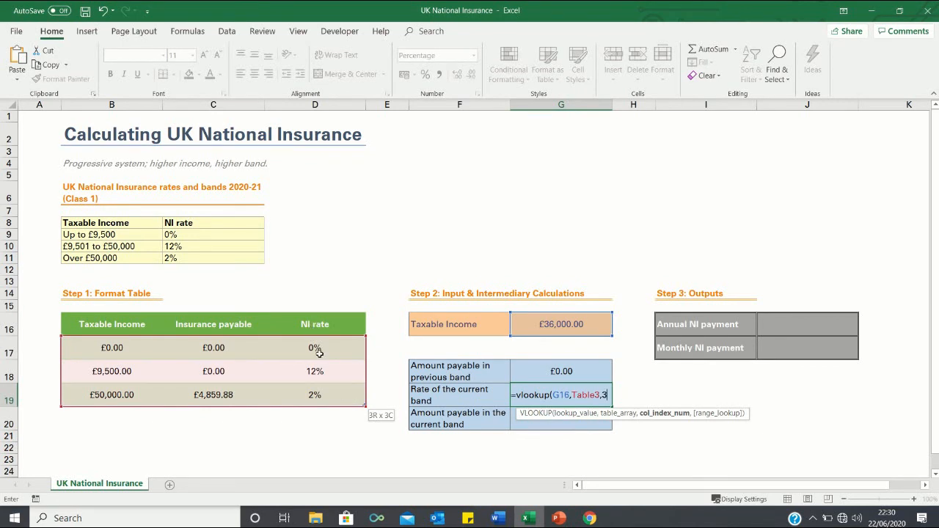
type(",t")
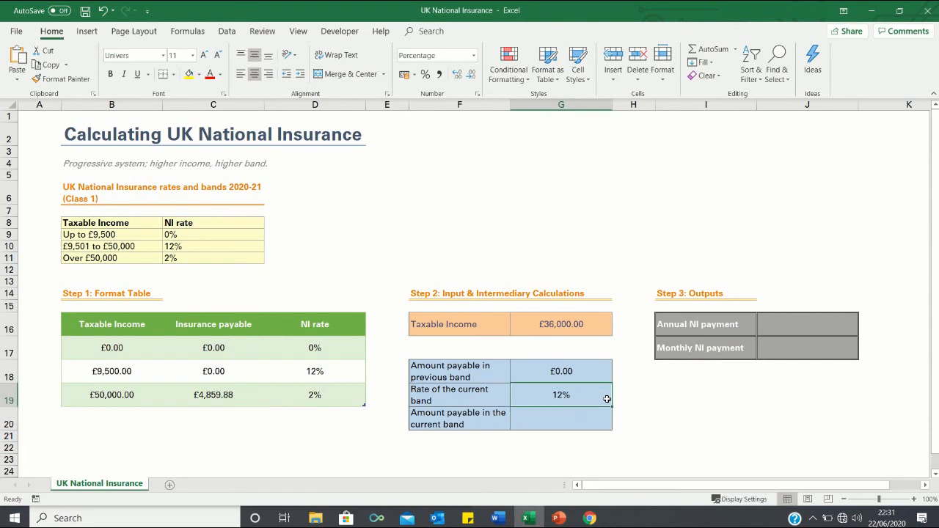
mouse_move(595, 398)
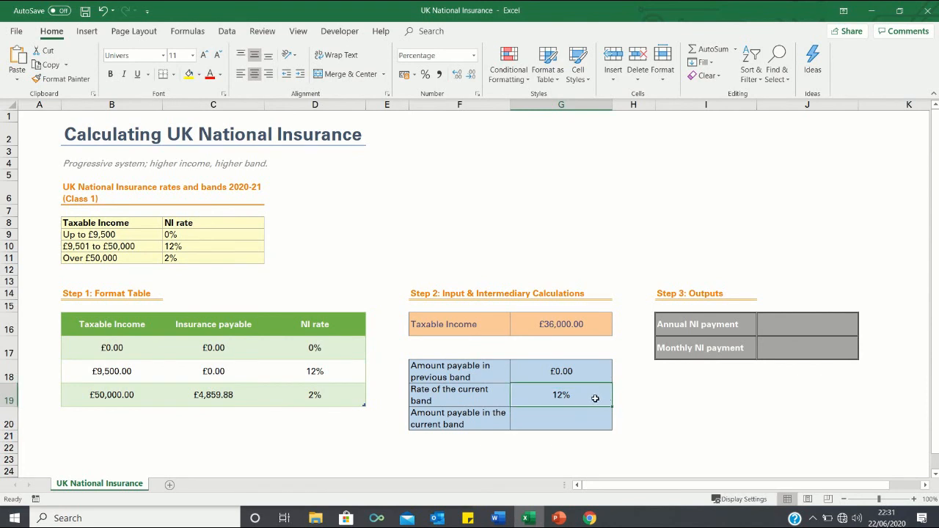
mouse_move(315, 219)
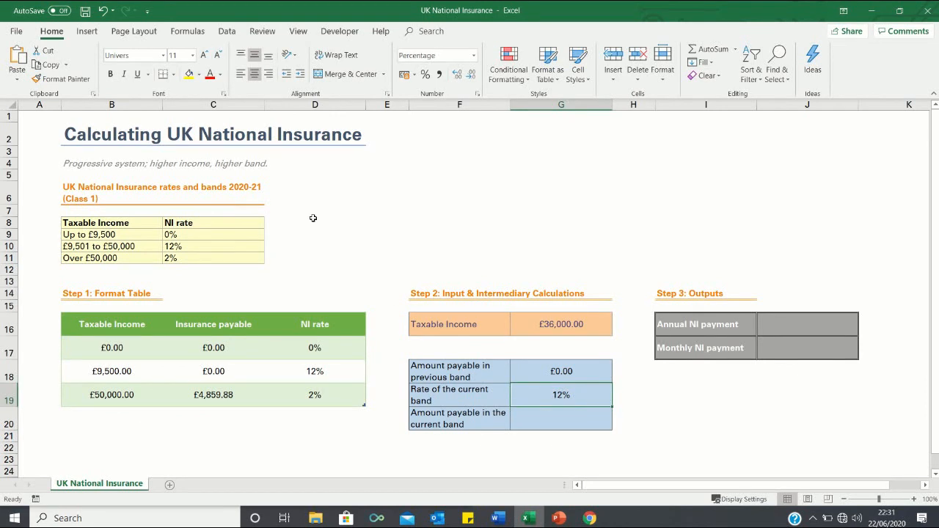
left_click(111, 246)
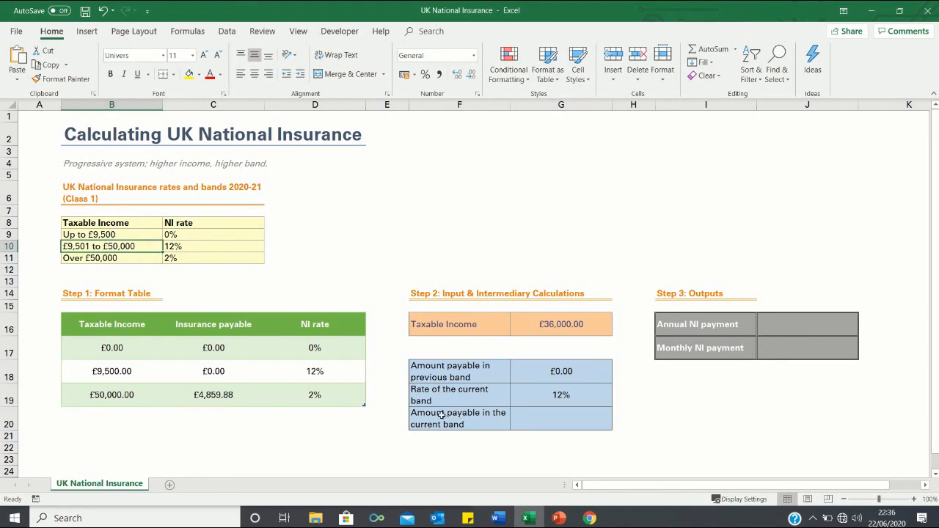
Enter =G16-VLOOKUP(G16,Table3,1,TRUE) in G20, giving £26,500.00 in the current band
left_click(458, 419)
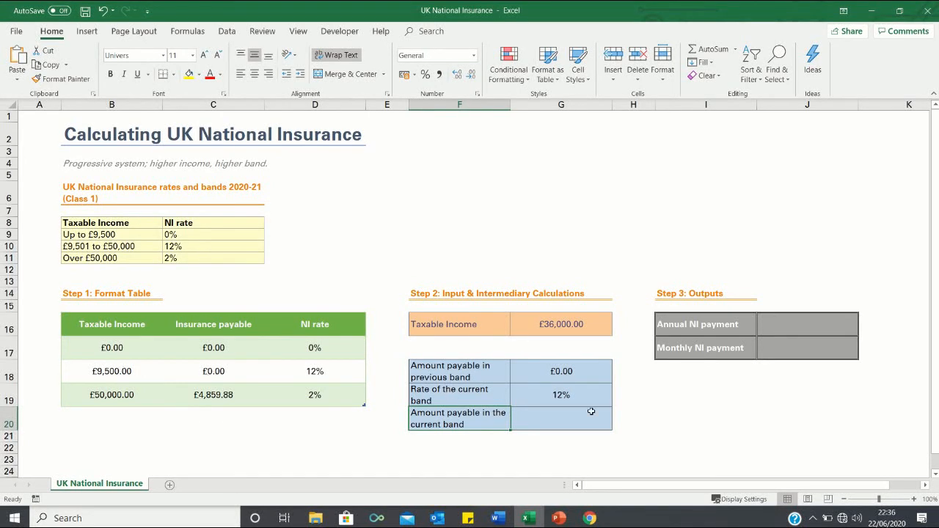
left_click(560, 418)
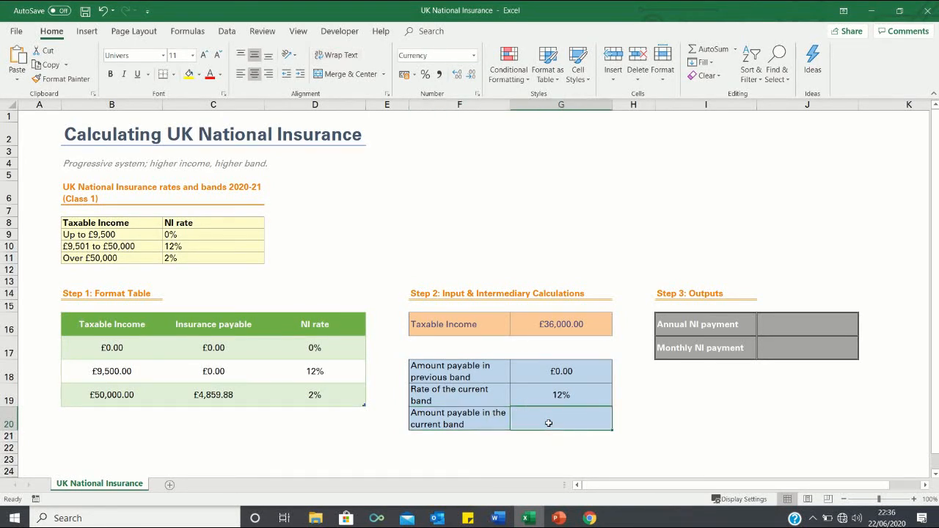
type("=G16")
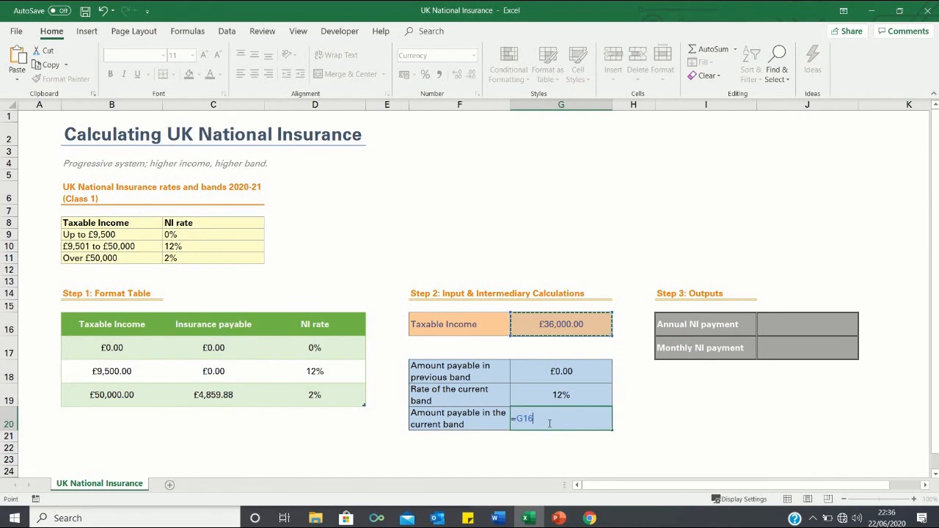
type("-vlookup(")
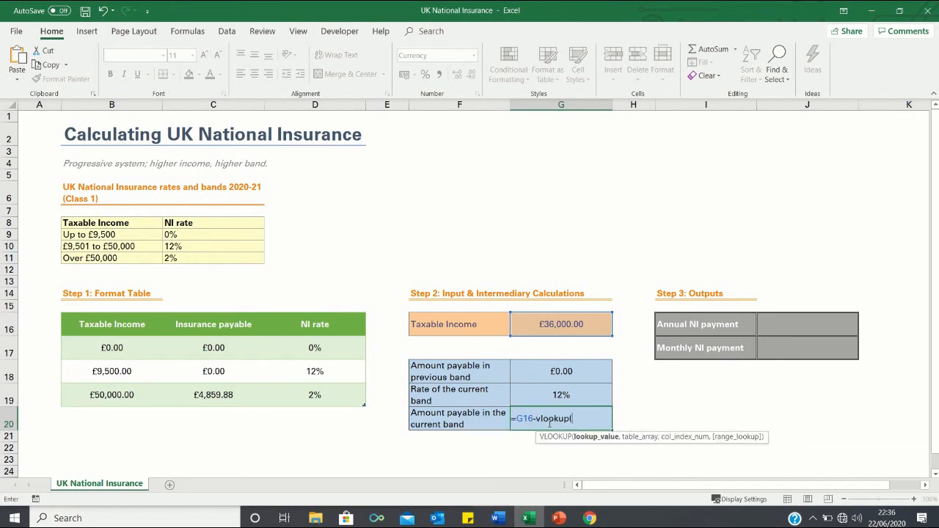
type("G16,Table3,")
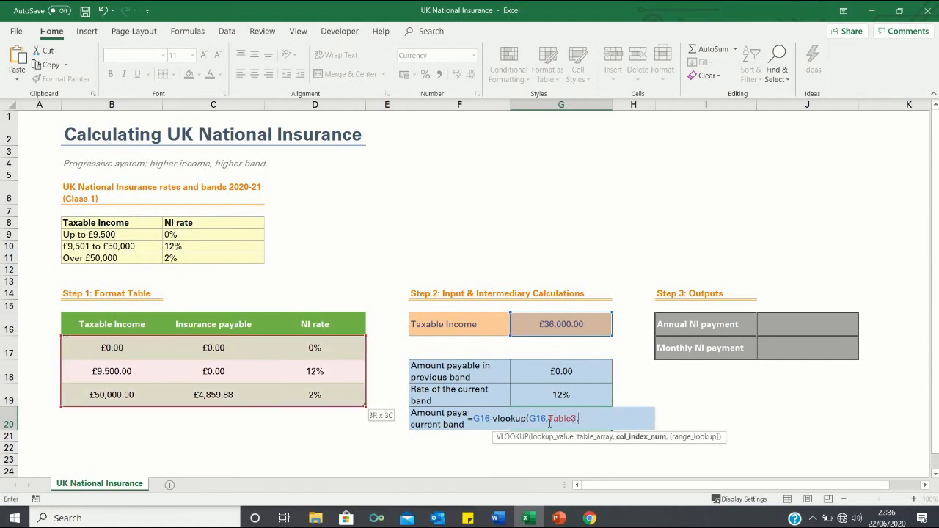
type("1")
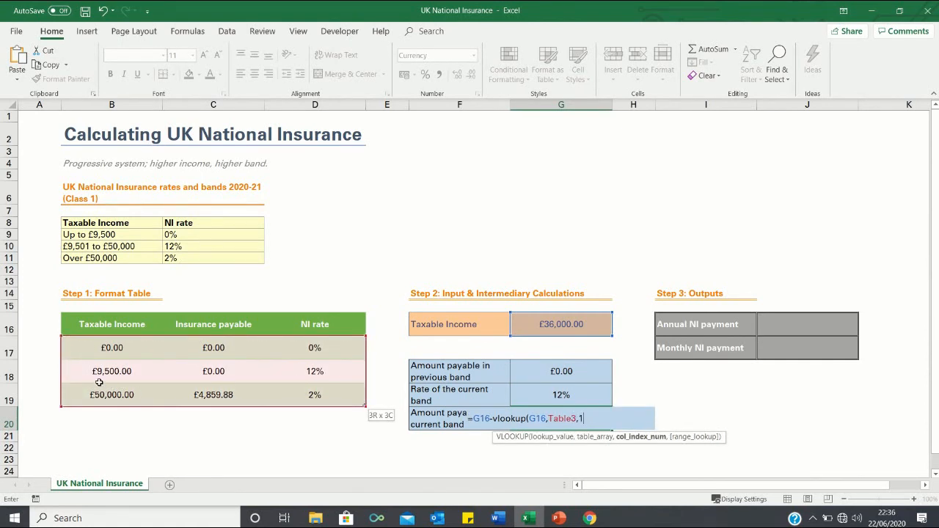
type(",tr")
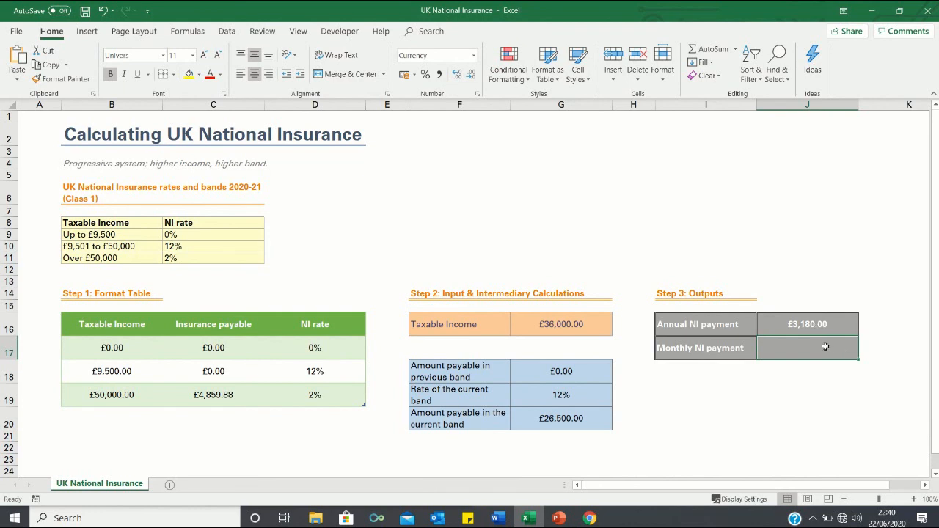
mouse_move(725, 353)
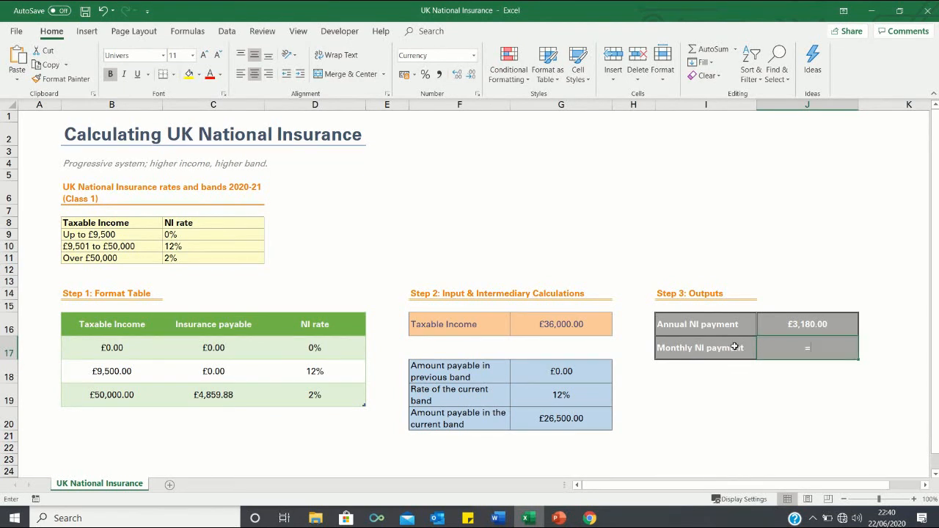
Enter =J16/12 in J17 for the monthly NI payment
type("=J16/")
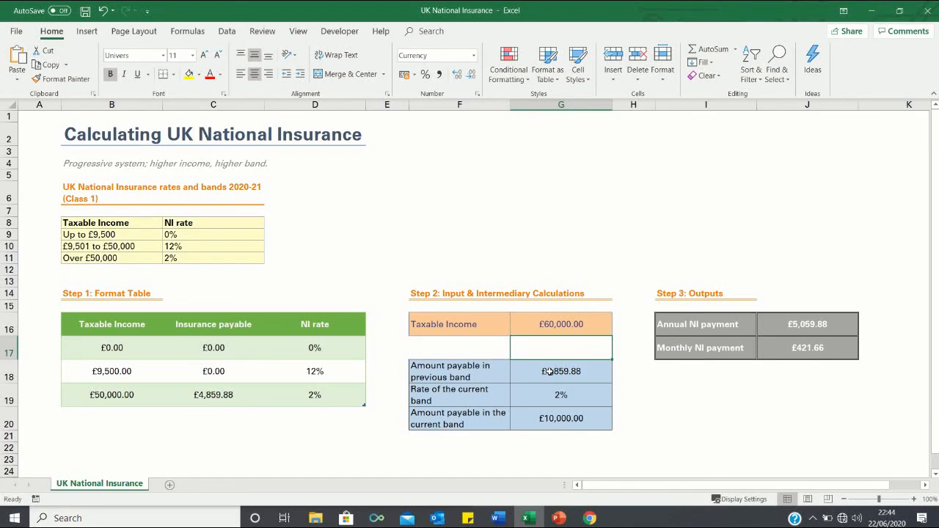
Check the £4,859.88 previous-band amount and 2% rate for the £60,000 income
left_click(560, 370)
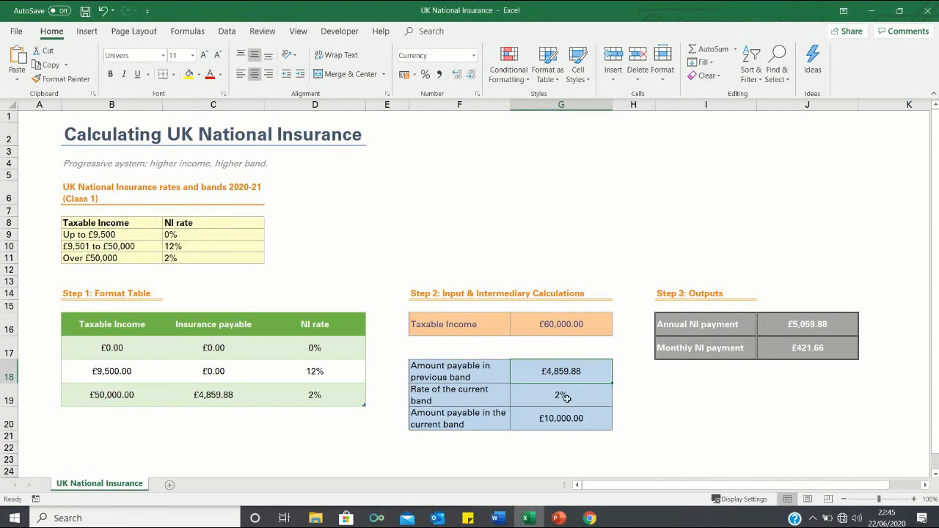
left_click(560, 395)
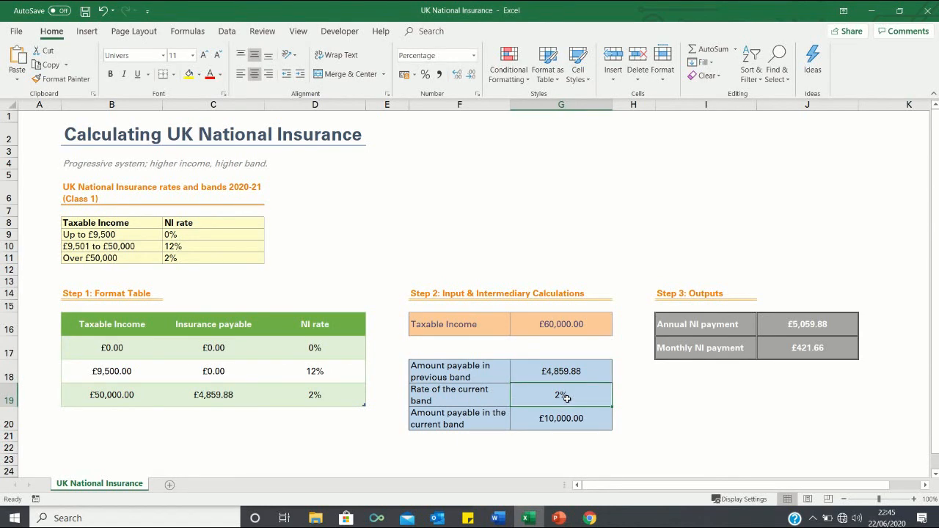